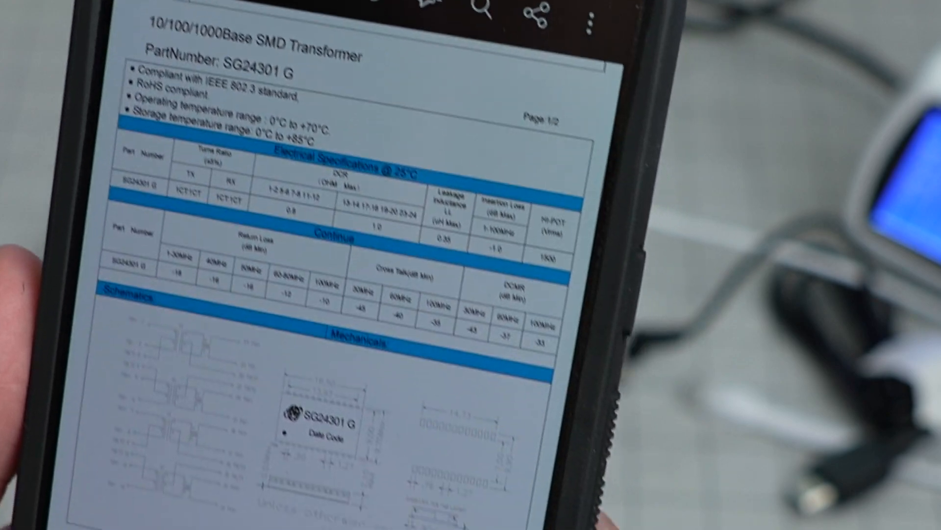
{"action": "scroll", "scroll_direction": "down", "scroll_amount": 3}
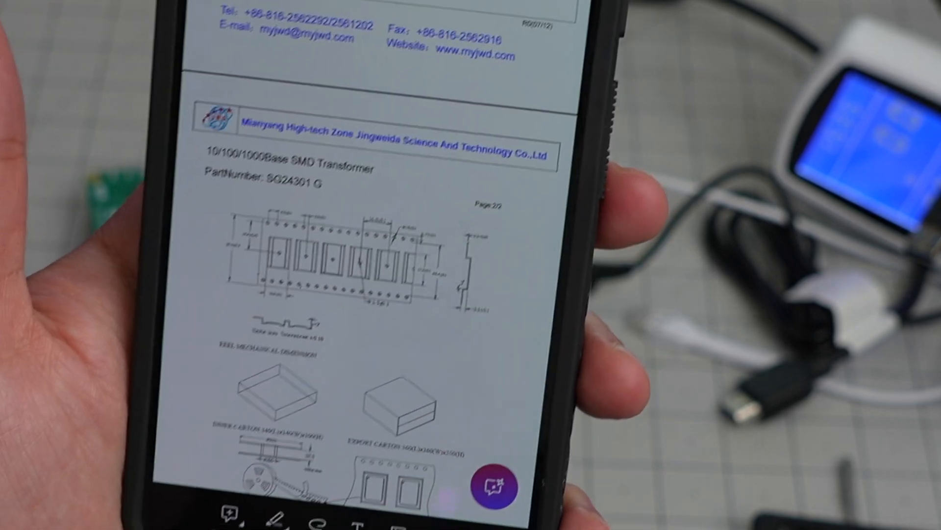